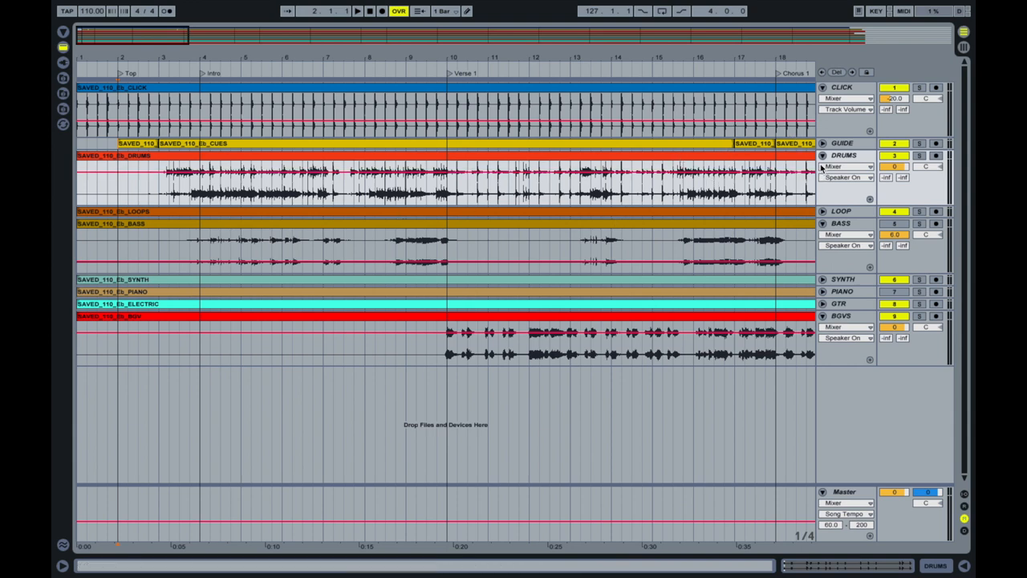
Show the mixer with all nine tracks' input and output routing.
left_click(821, 154)
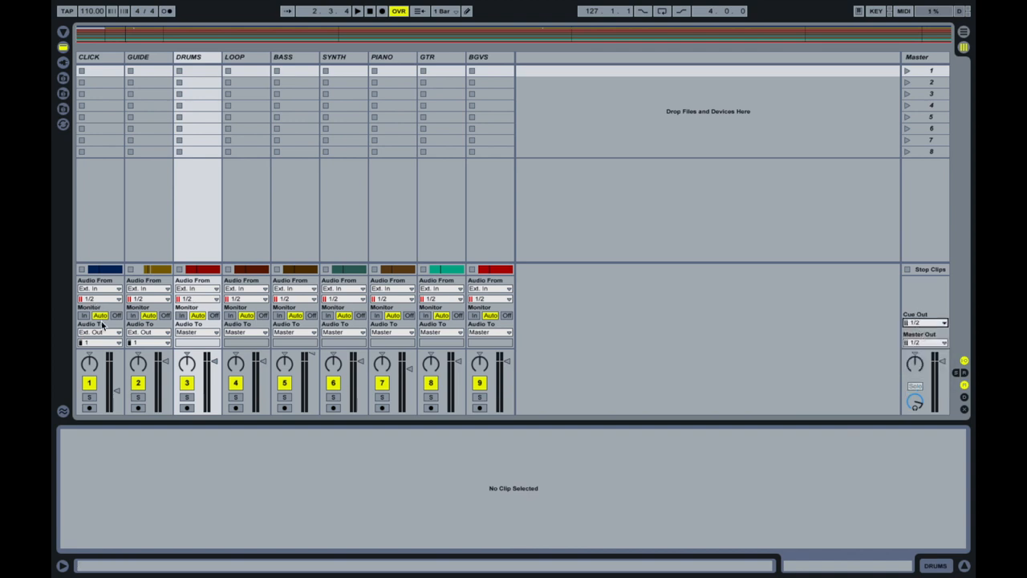
Go back to the arrangement timeline of the stem tracks.
left_click(95, 340)
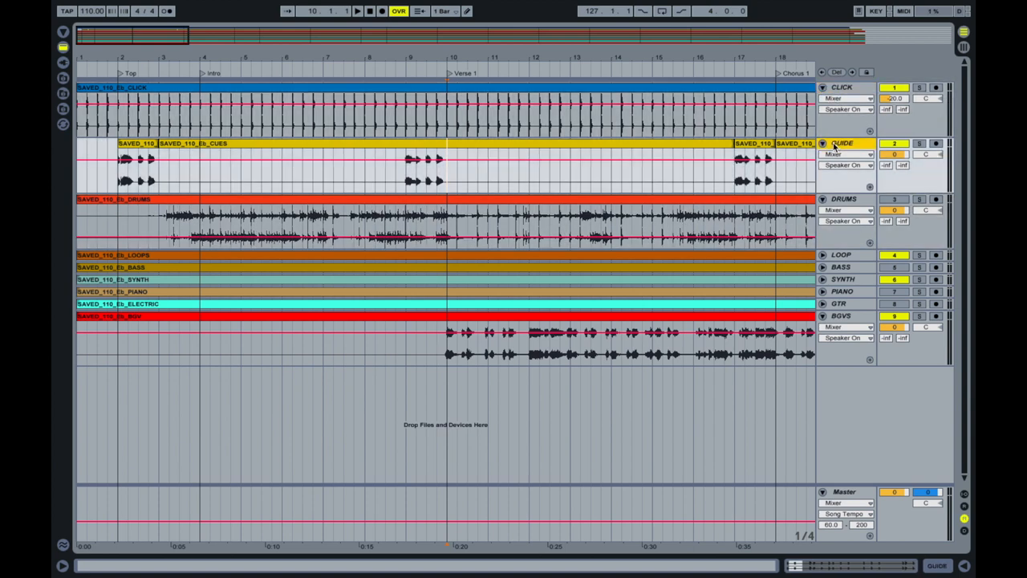
Show the mixer with the tracks' routing section again.
left_click(456, 151)
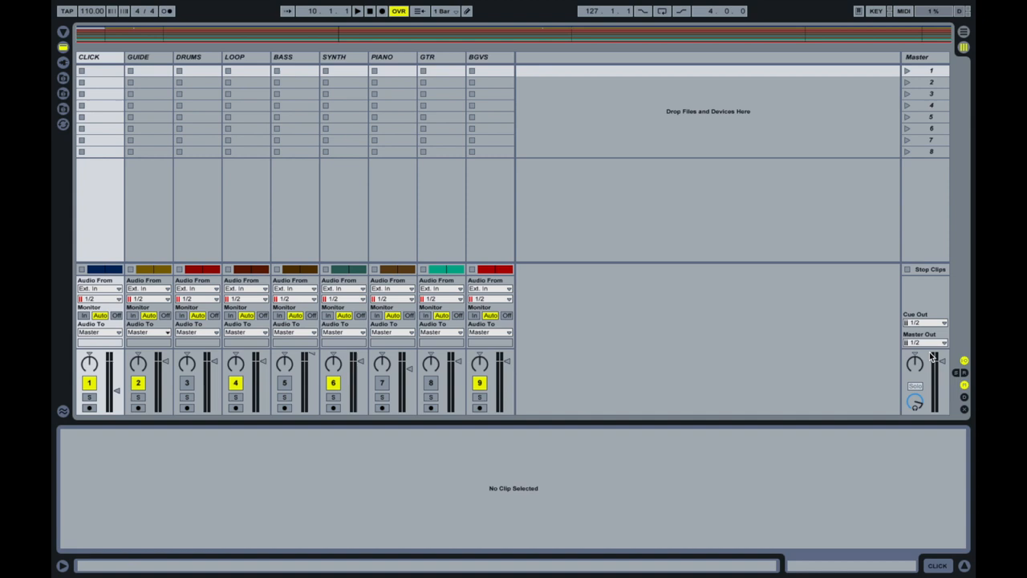
mouse_move(933, 340)
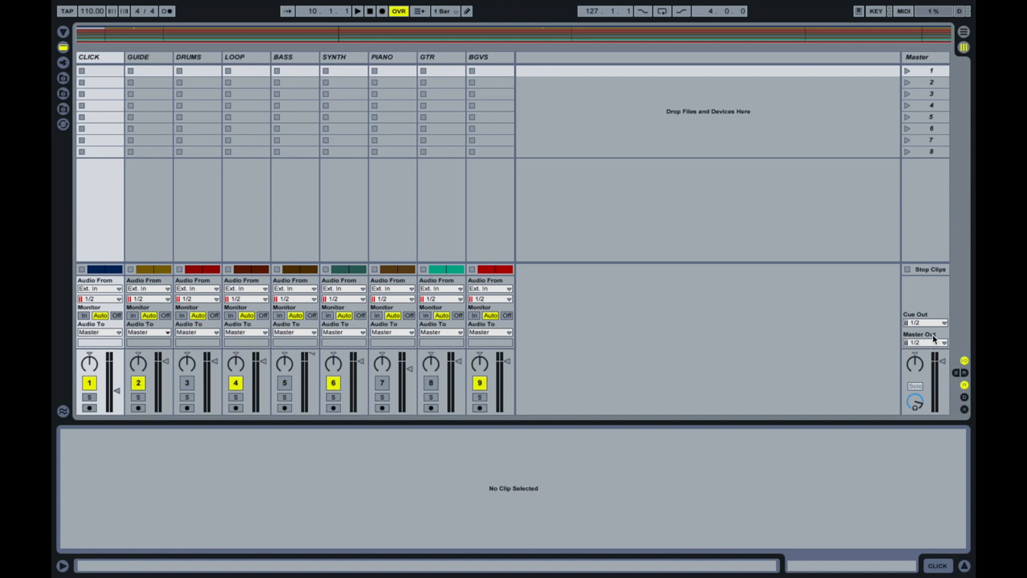
mouse_move(265, 345)
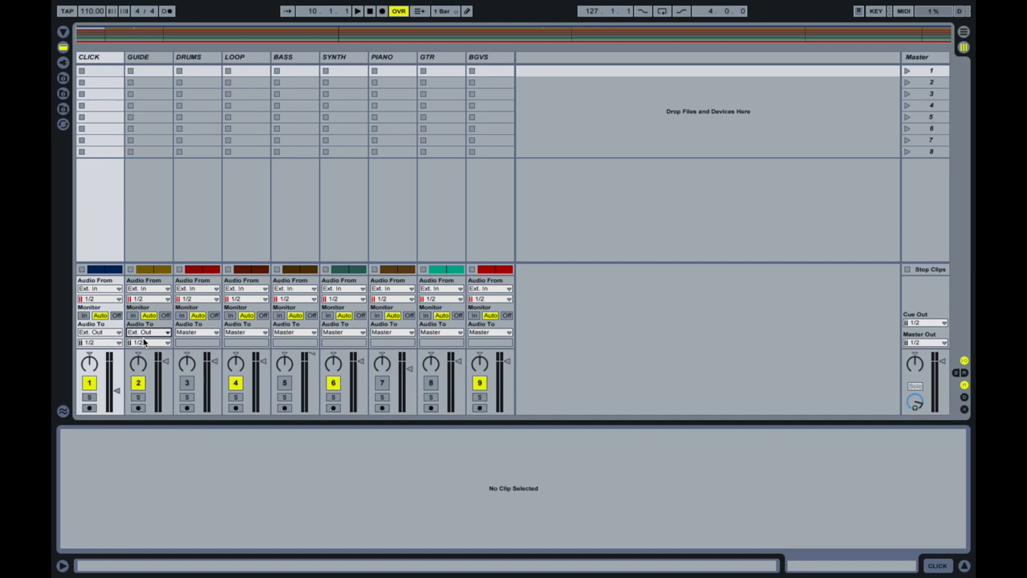
Route the CLICK track to Ext. Out channel 1 (left) and play to check it.
left_click(144, 343)
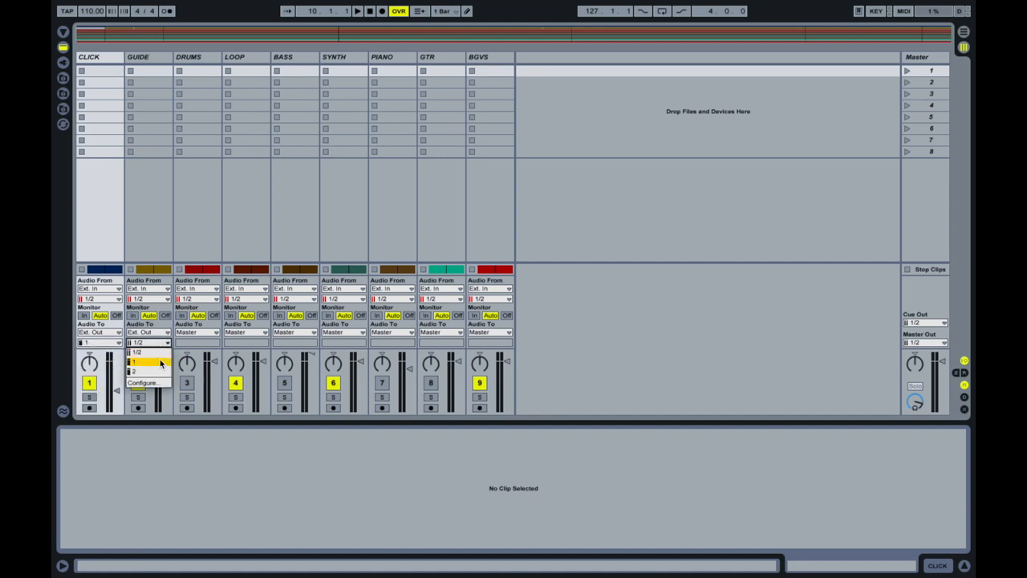
left_click(141, 363)
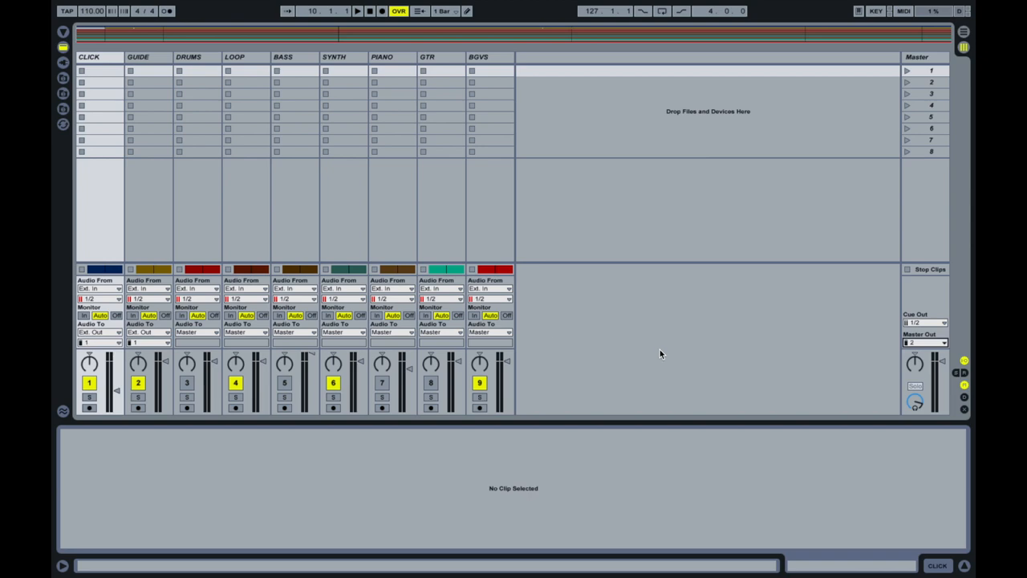
key("tab")
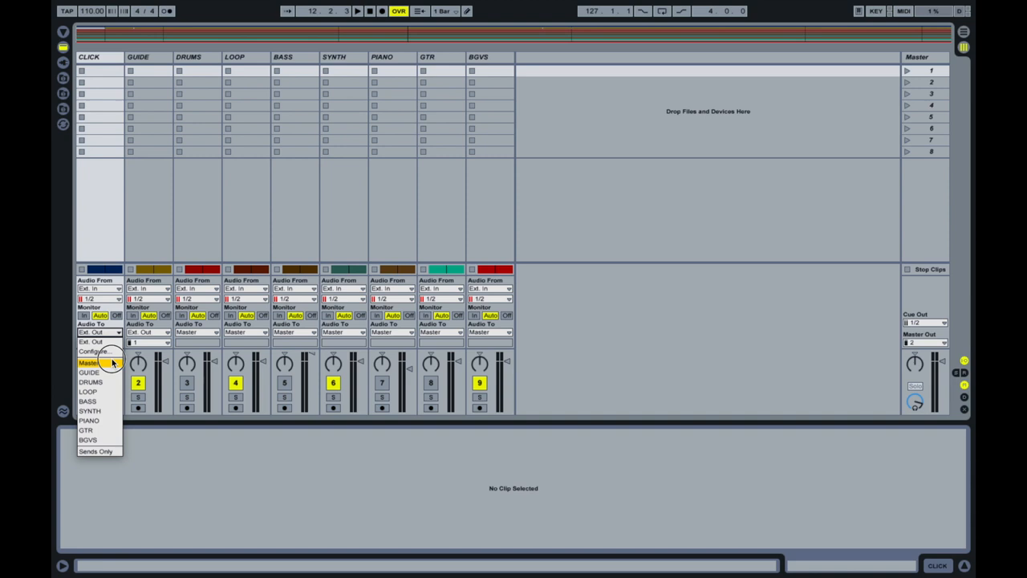
Set CLICK to Master, then back to Ext. Out on channel 1 (left).
left_click(88, 362)
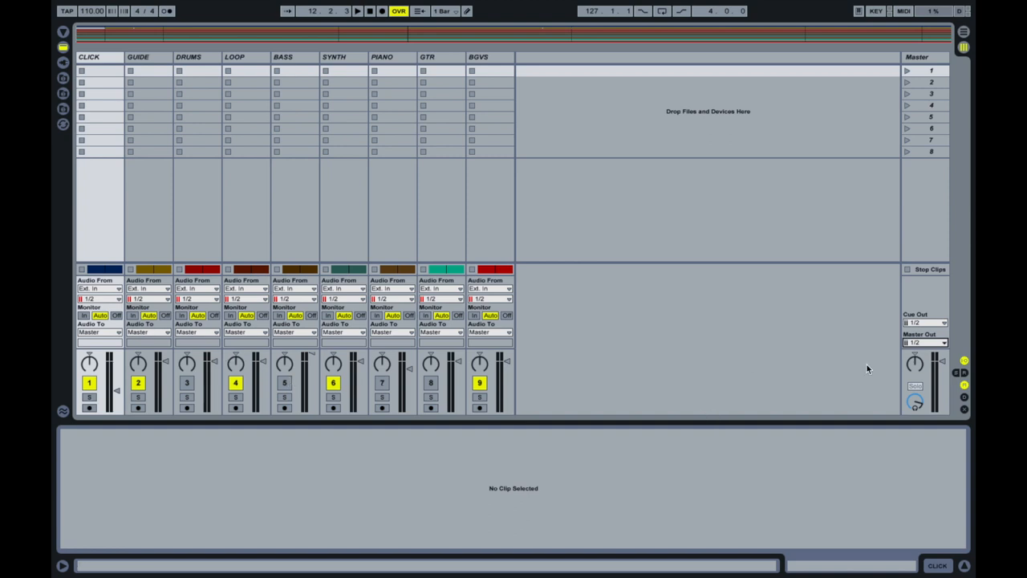
left_click(97, 332)
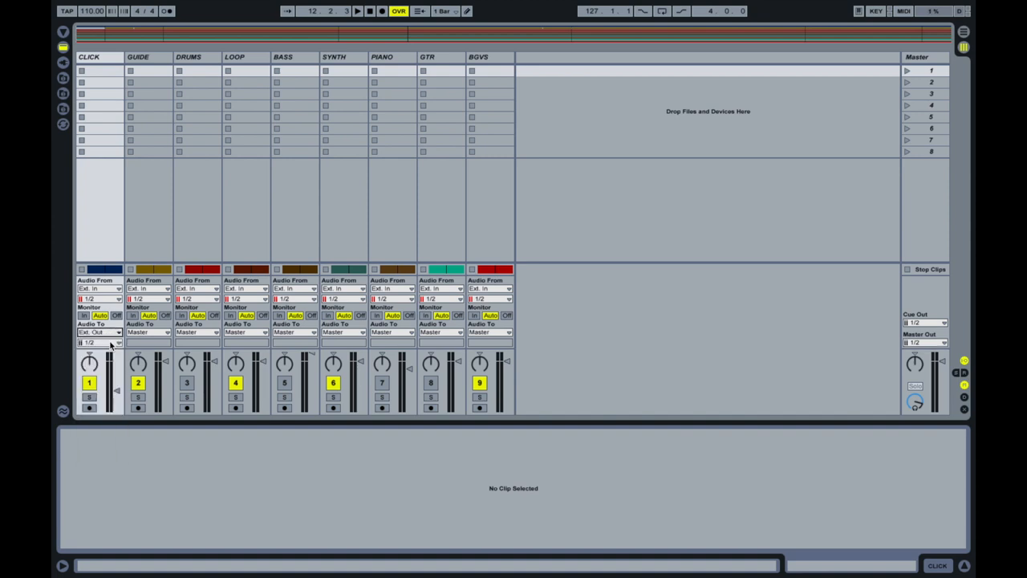
left_click(98, 343)
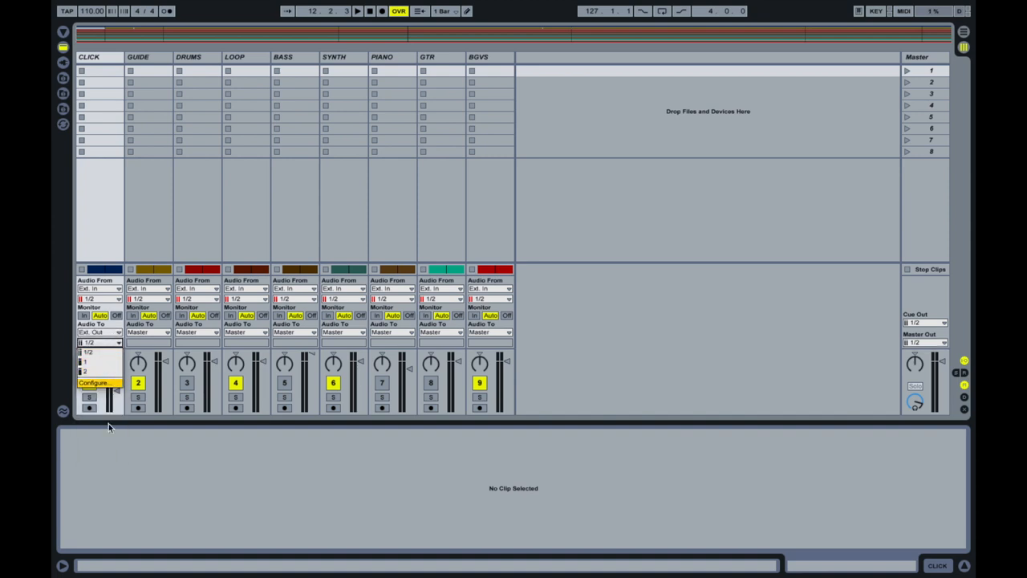
left_click(96, 353)
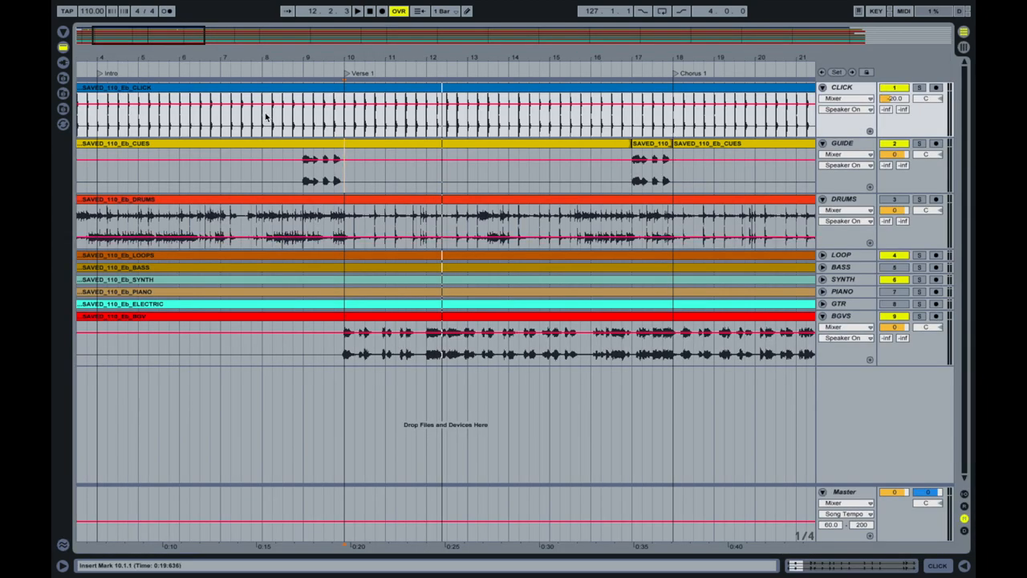
mouse_move(343, 96)
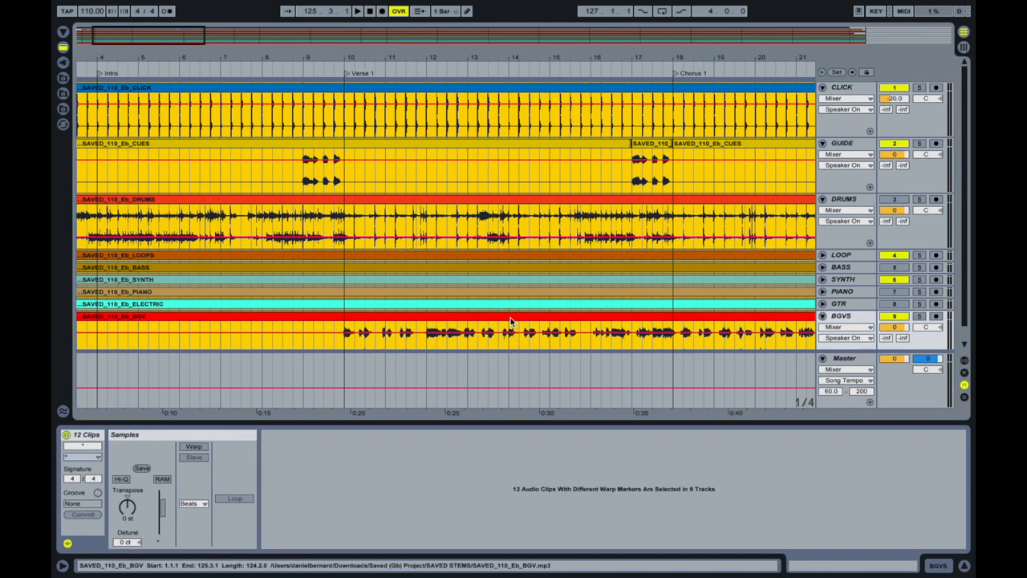
Enable Warp on all selected stem clips with warp mode Complex.
left_click(191, 446)
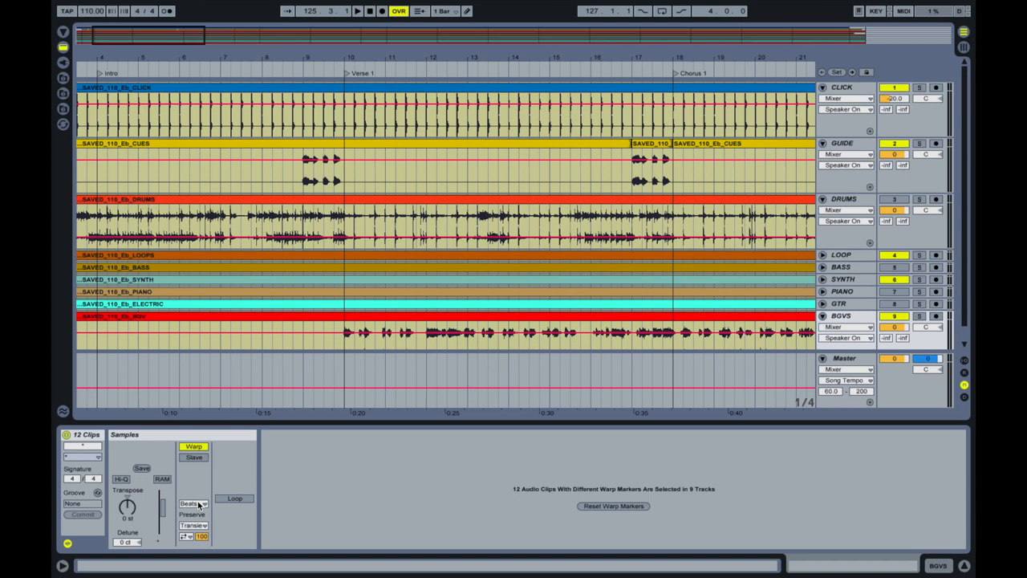
left_click(195, 501)
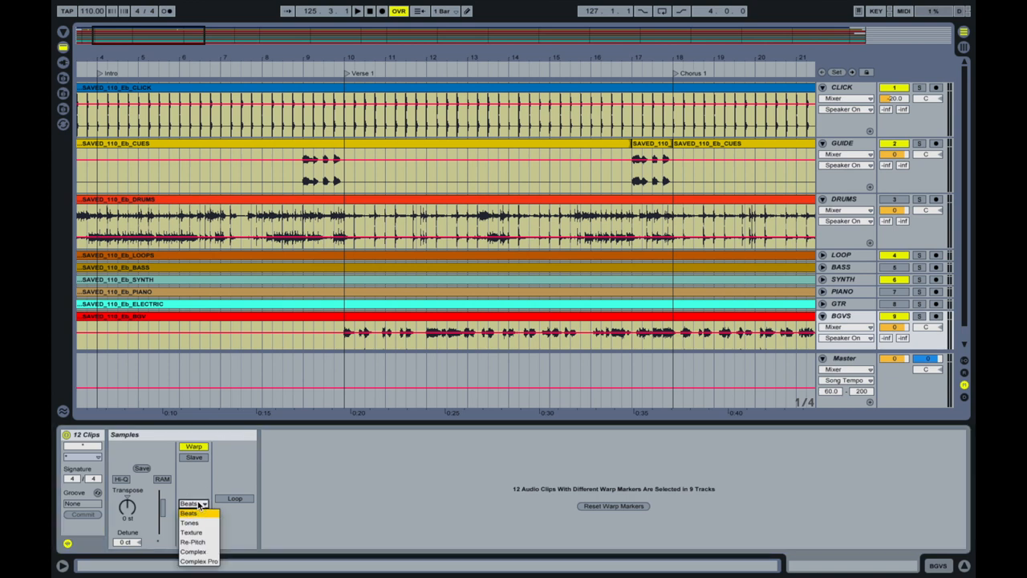
mouse_move(193, 513)
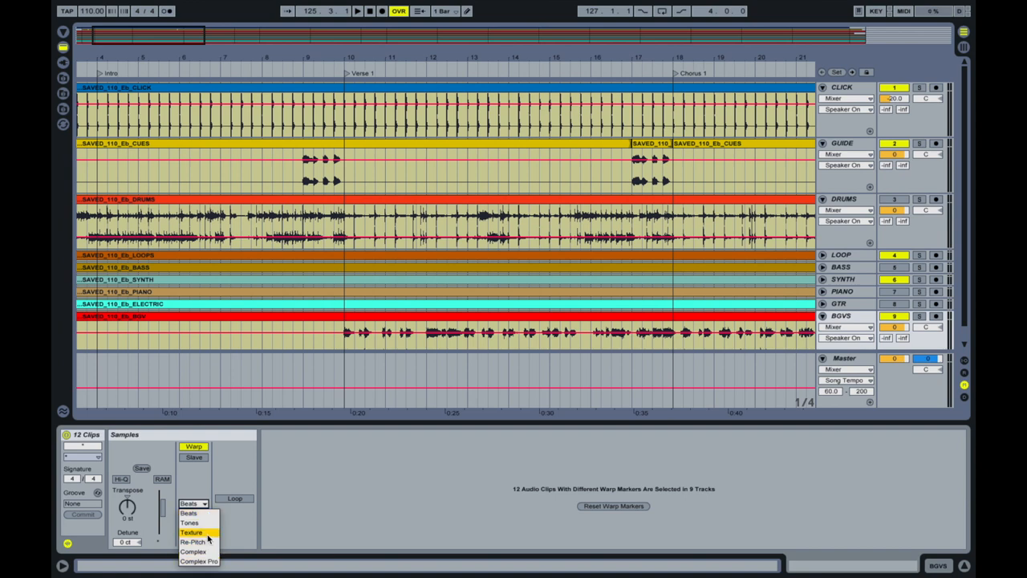
left_click(196, 543)
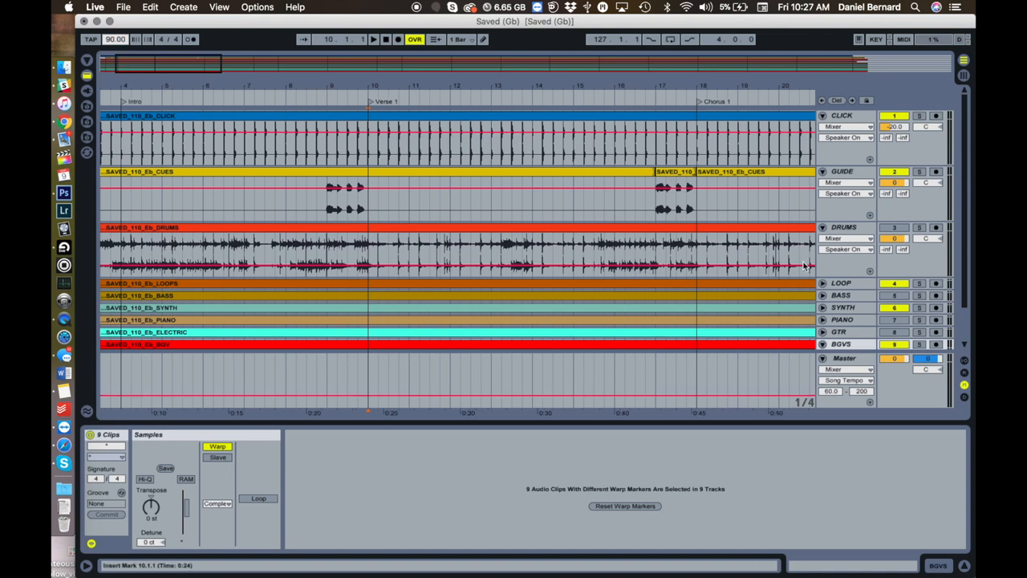
Set the song tempo to 80 BPM, keeping the clips' warp mode on Complex.
left_click(921, 227)
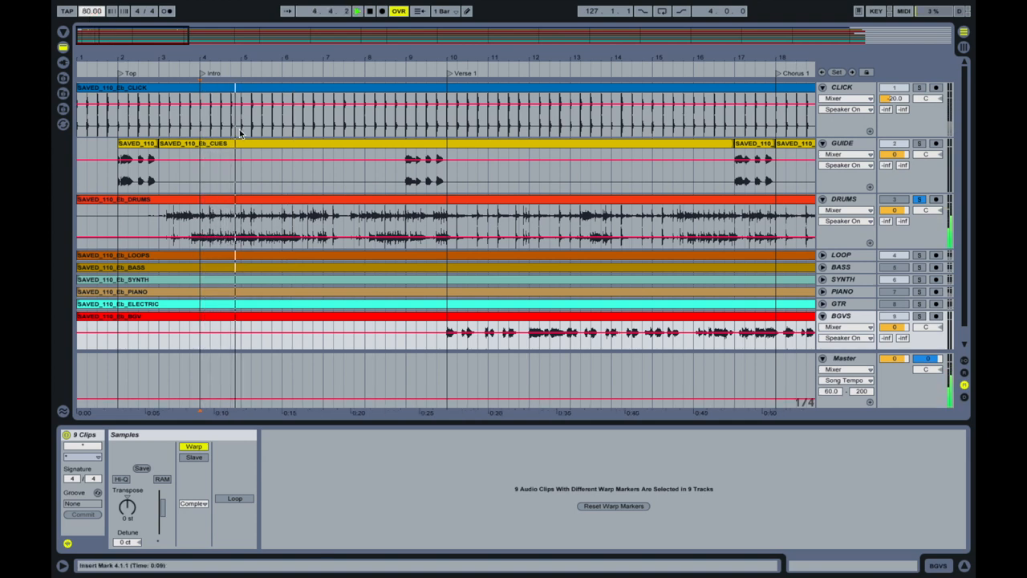
left_click(192, 504)
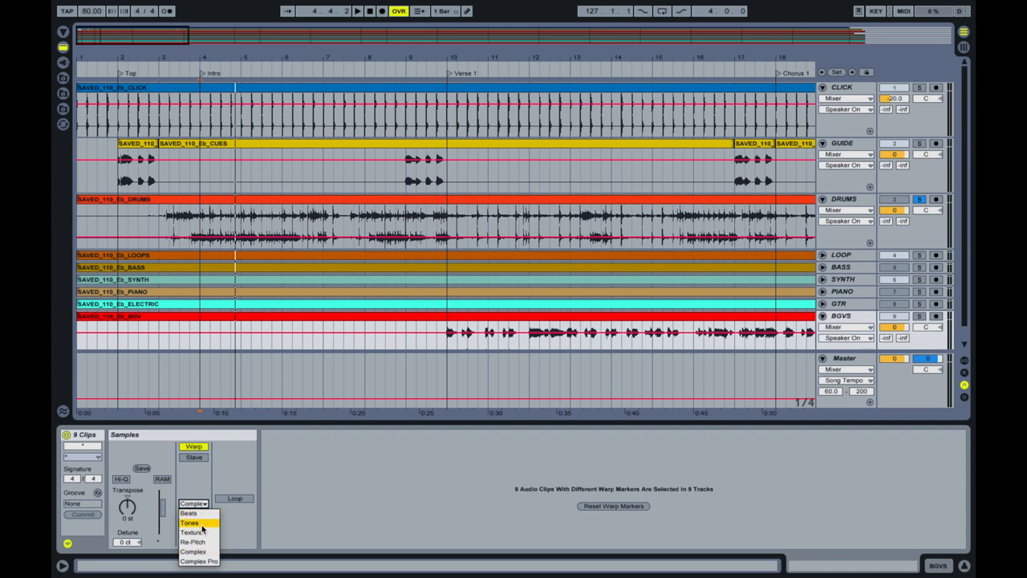
left_click(186, 514)
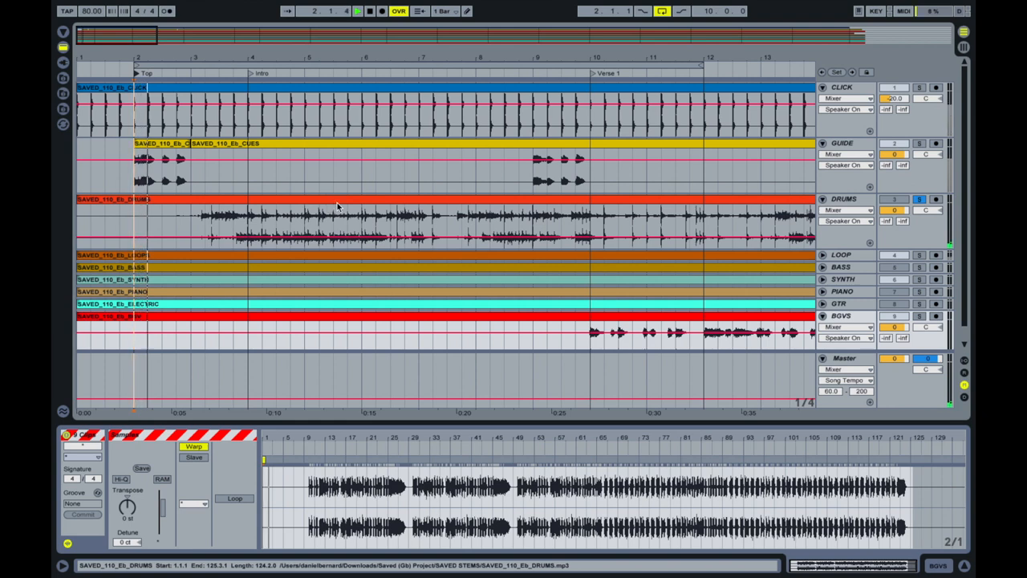
Show the DRUMS stem clip's waveform in the Clip View.
left_click(916, 201)
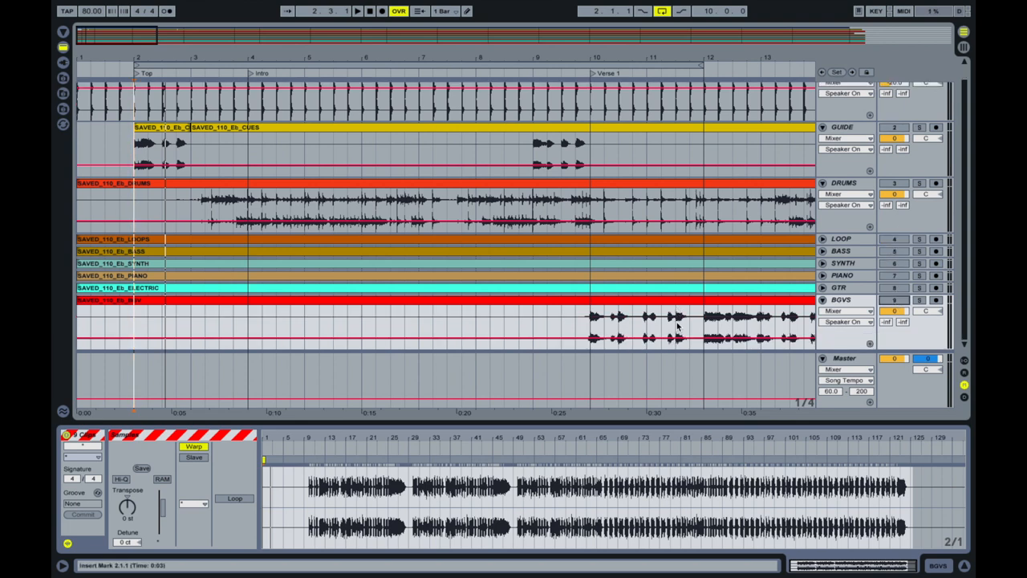
Adjust the tempo and select the intro from bar 2 to bar 12 across all tracks for looping.
left_click(353, 13)
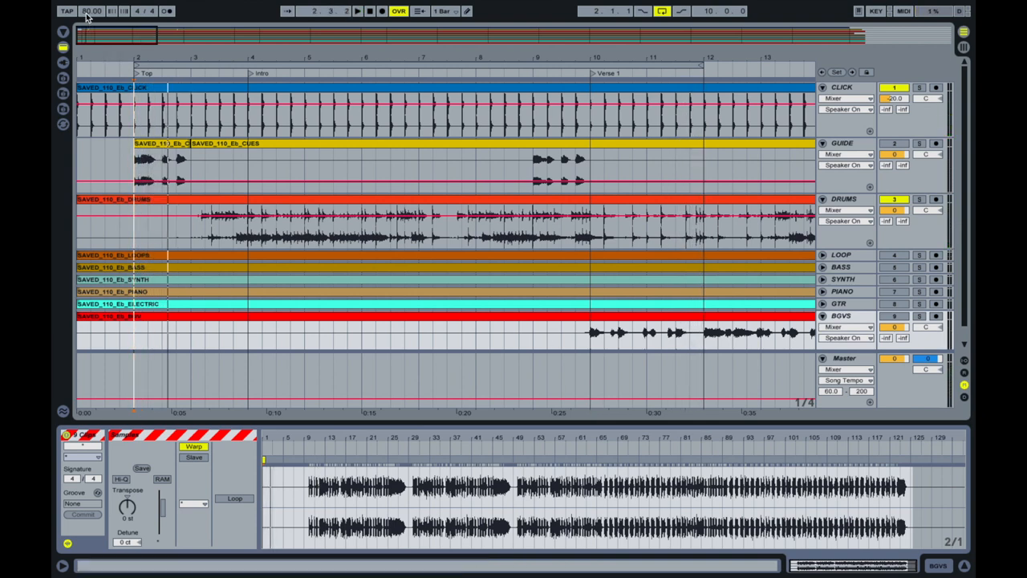
left_click(90, 10)
type("110")
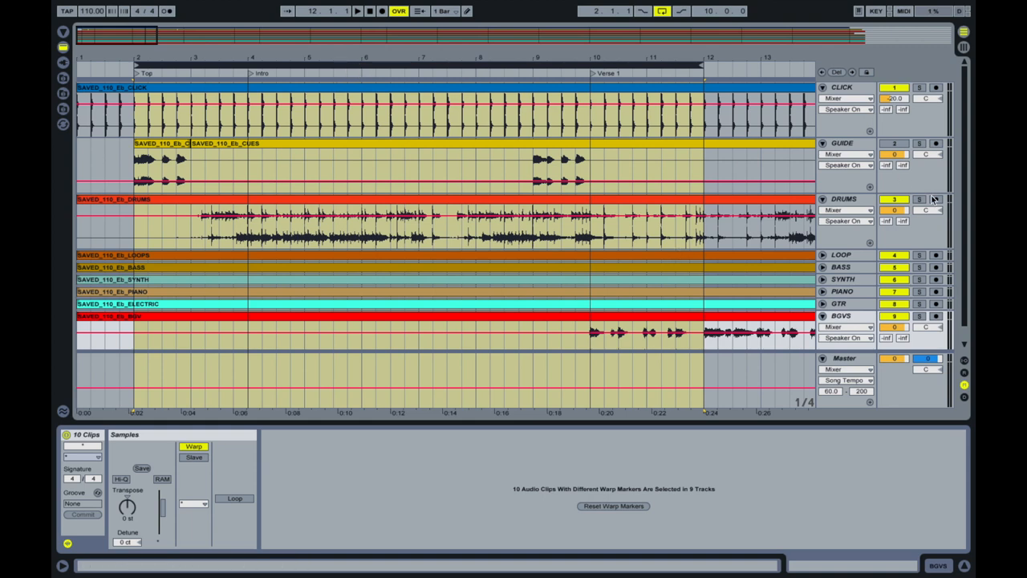
left_click(915, 199)
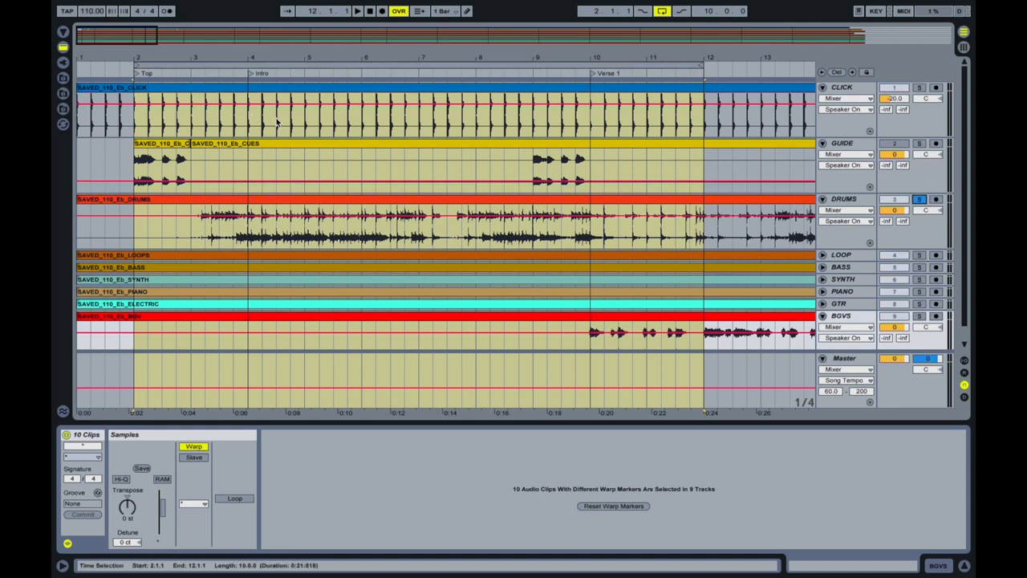